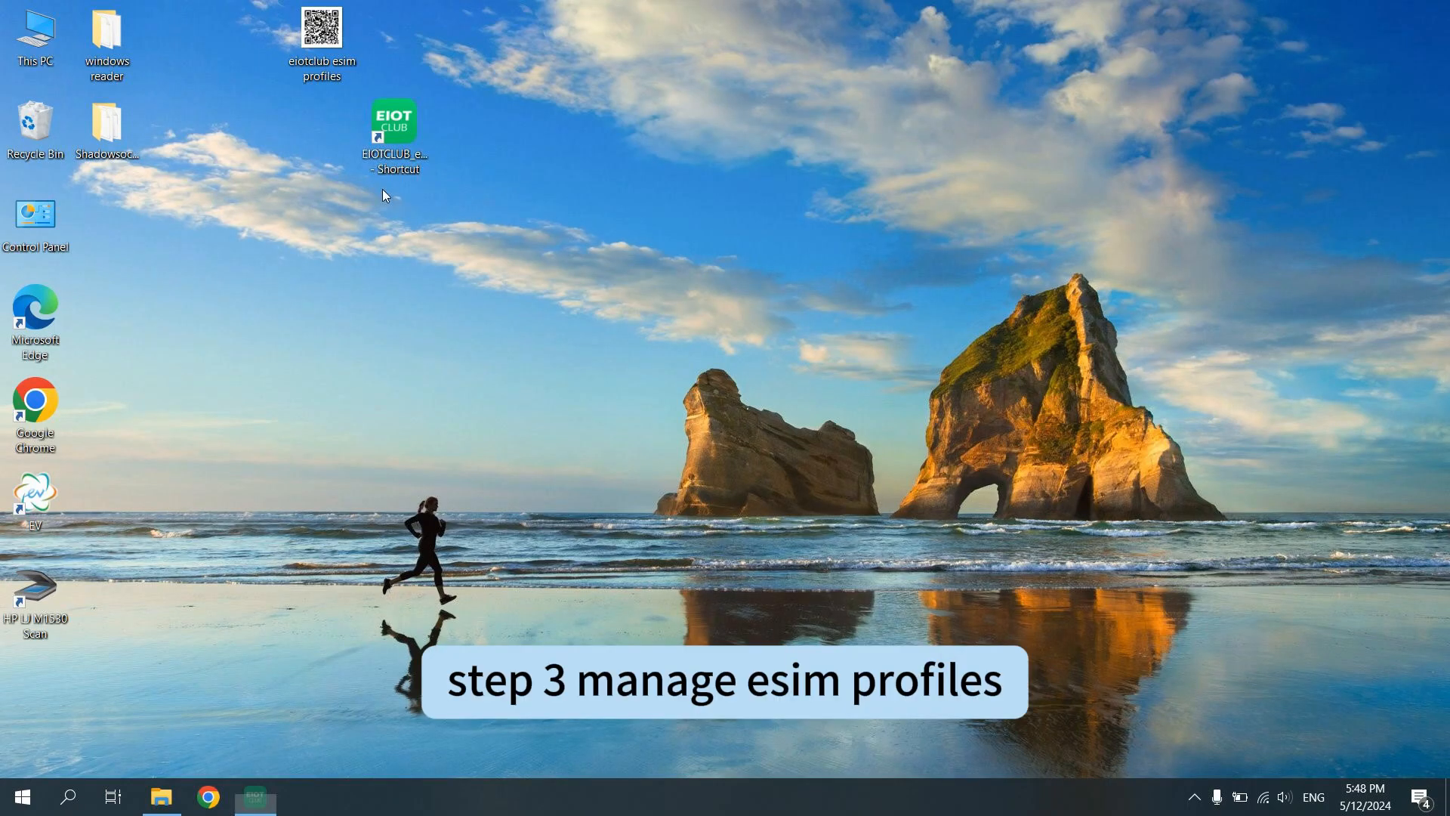
Launch the EIOTCLUB eSIM reader from its desktop shortcut.
{"action": "double_click", "coordinate": [392, 130]}
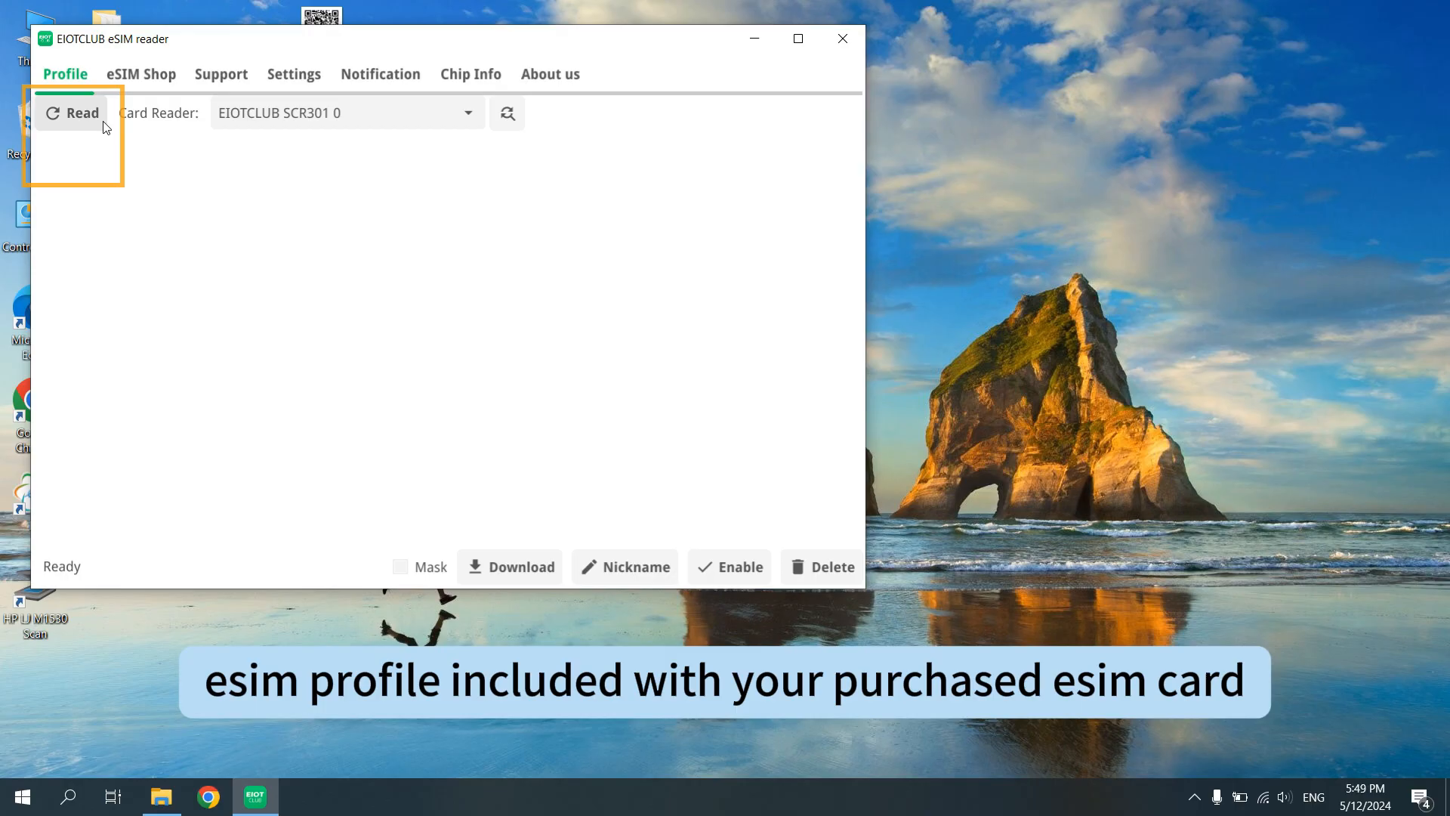
Read the DXY-BICS profile, mask its ICCID, nickname it 'iphone esim', re-enable it and start a profile download.
{"action": "left_click", "coordinate": [72, 112]}
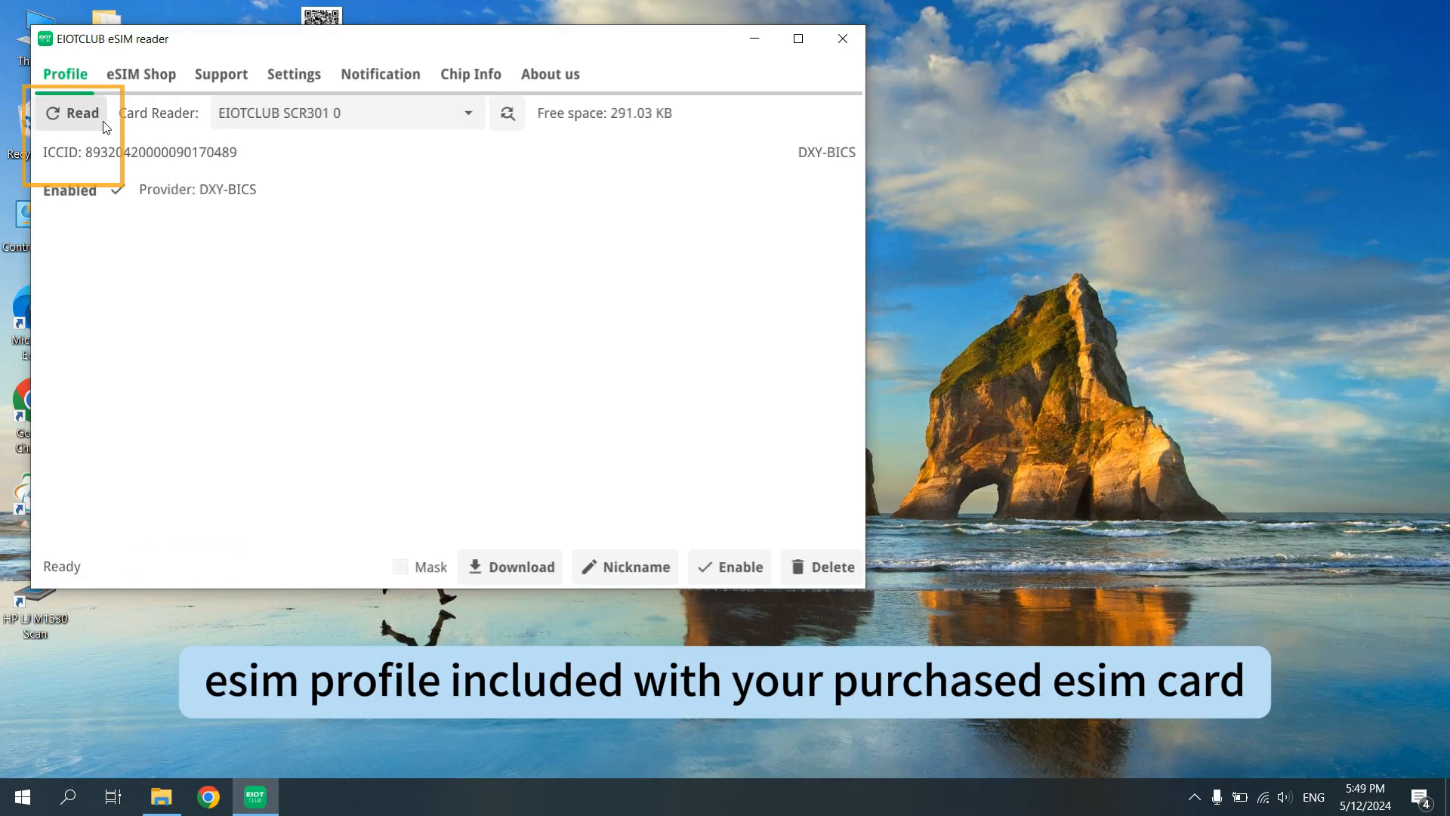
{"action": "left_click", "coordinate": [401, 567]}
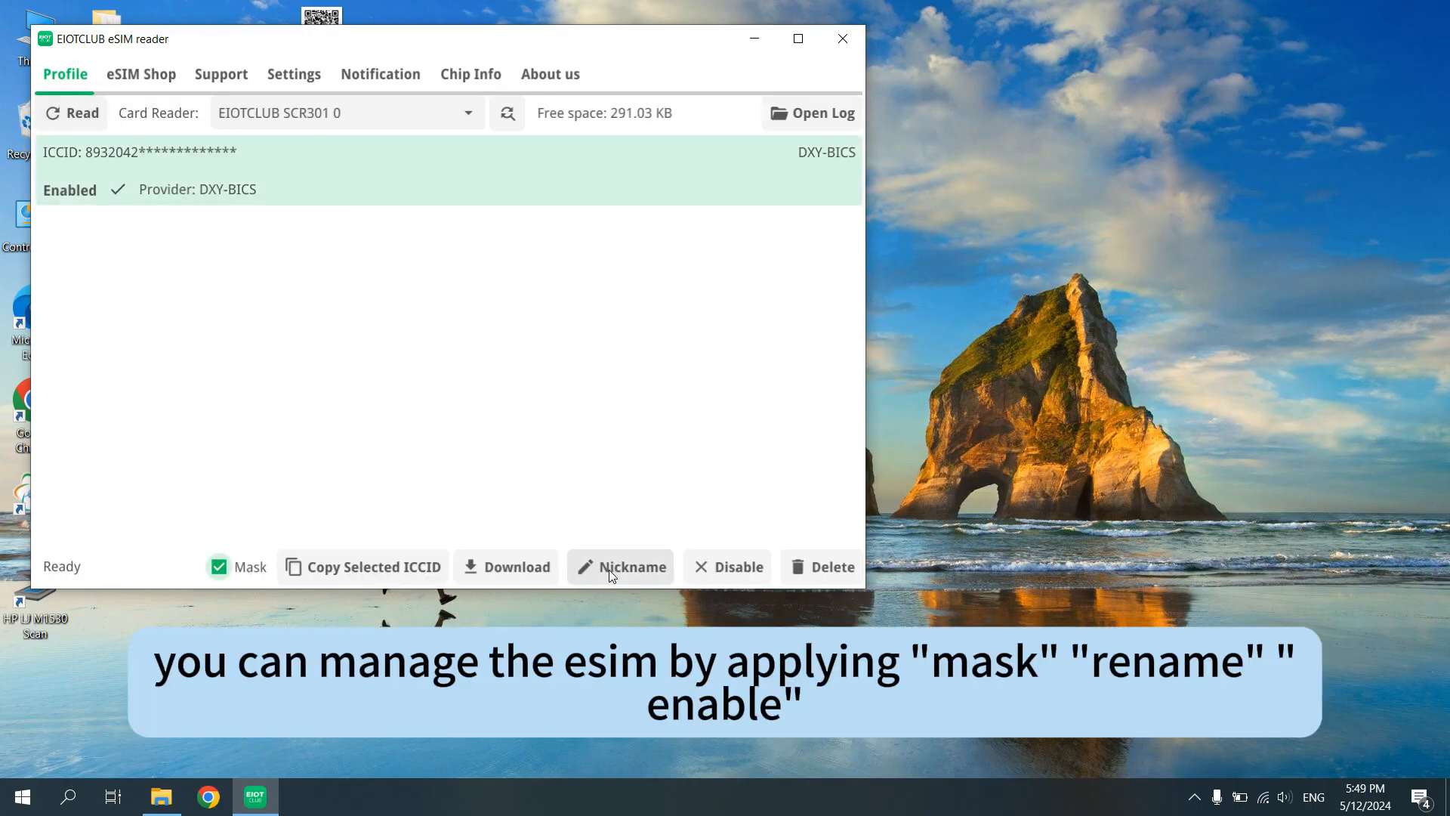
{"action": "left_click", "coordinate": [621, 566]}
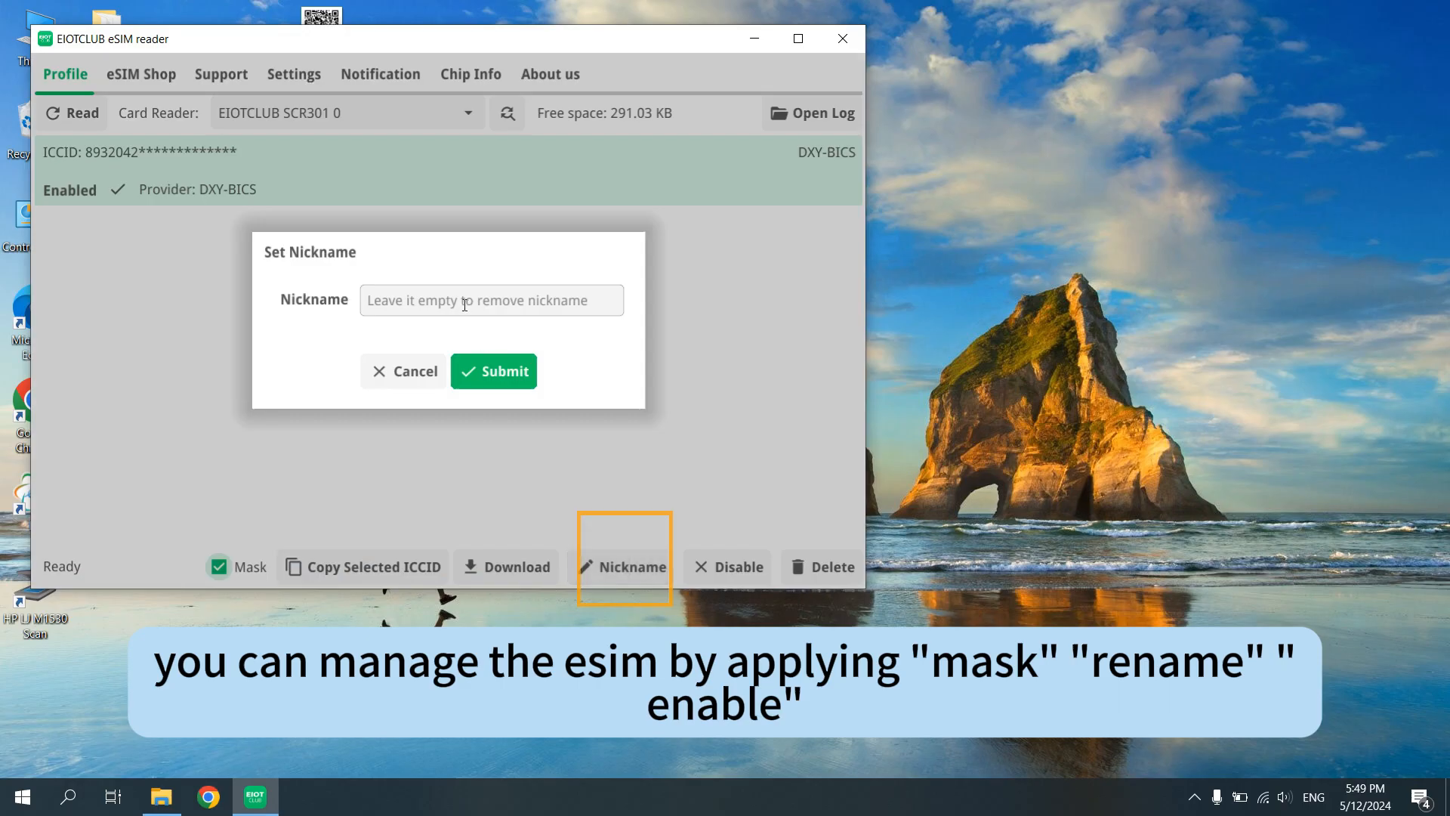
{"action": "left_click", "coordinate": [493, 372]}
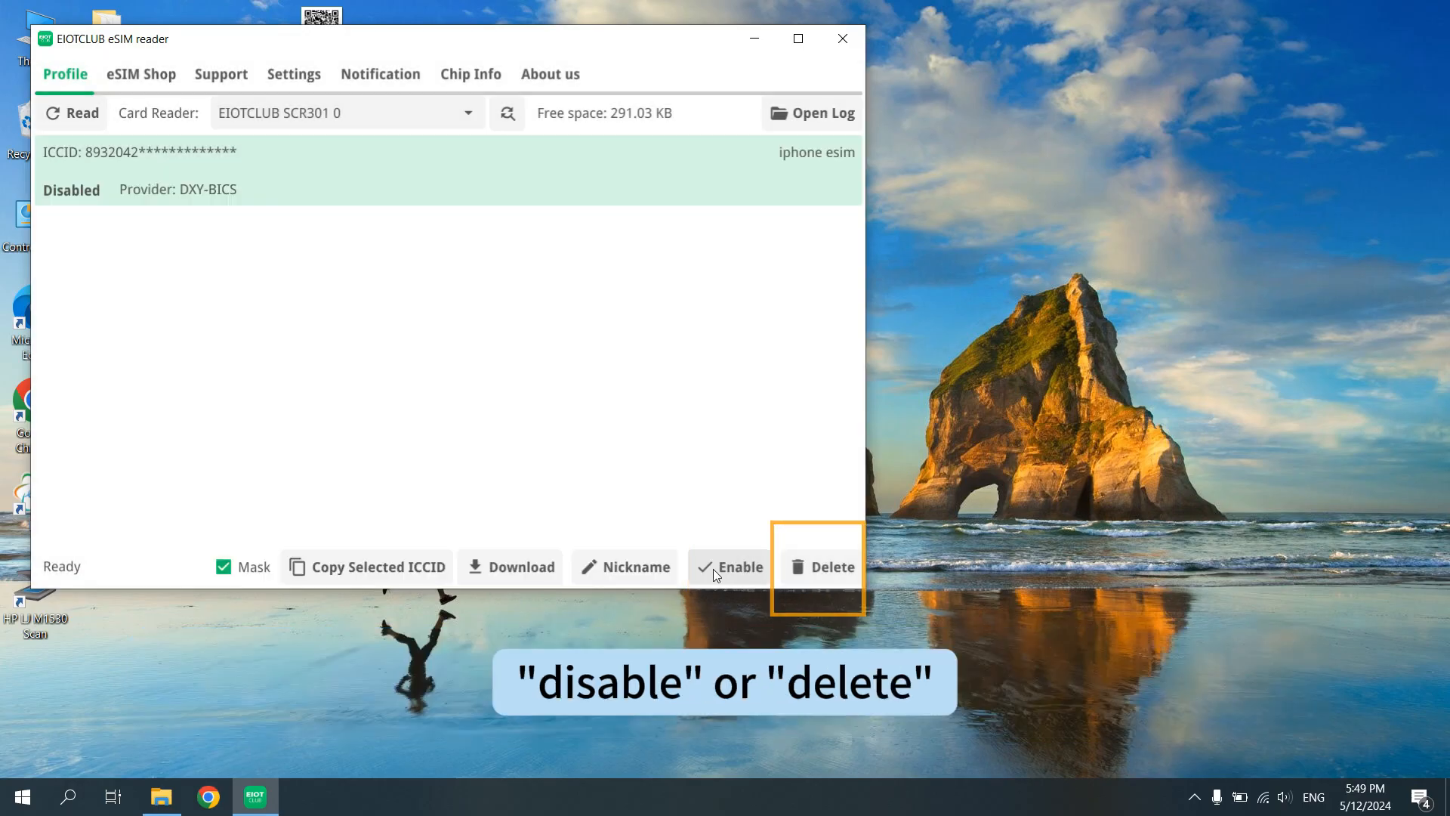
{"action": "left_click", "coordinate": [740, 566]}
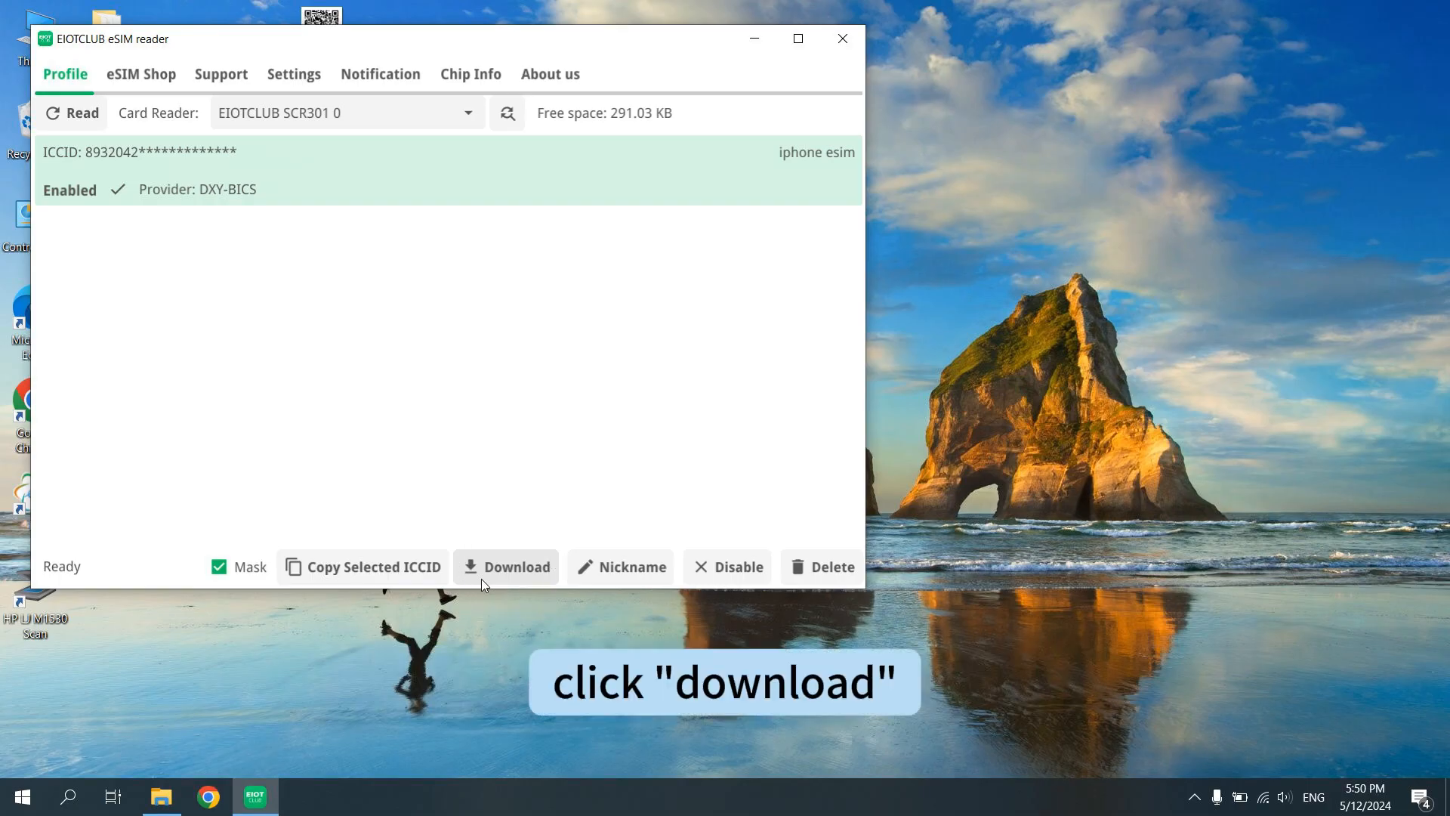
{"action": "left_click", "coordinate": [505, 566]}
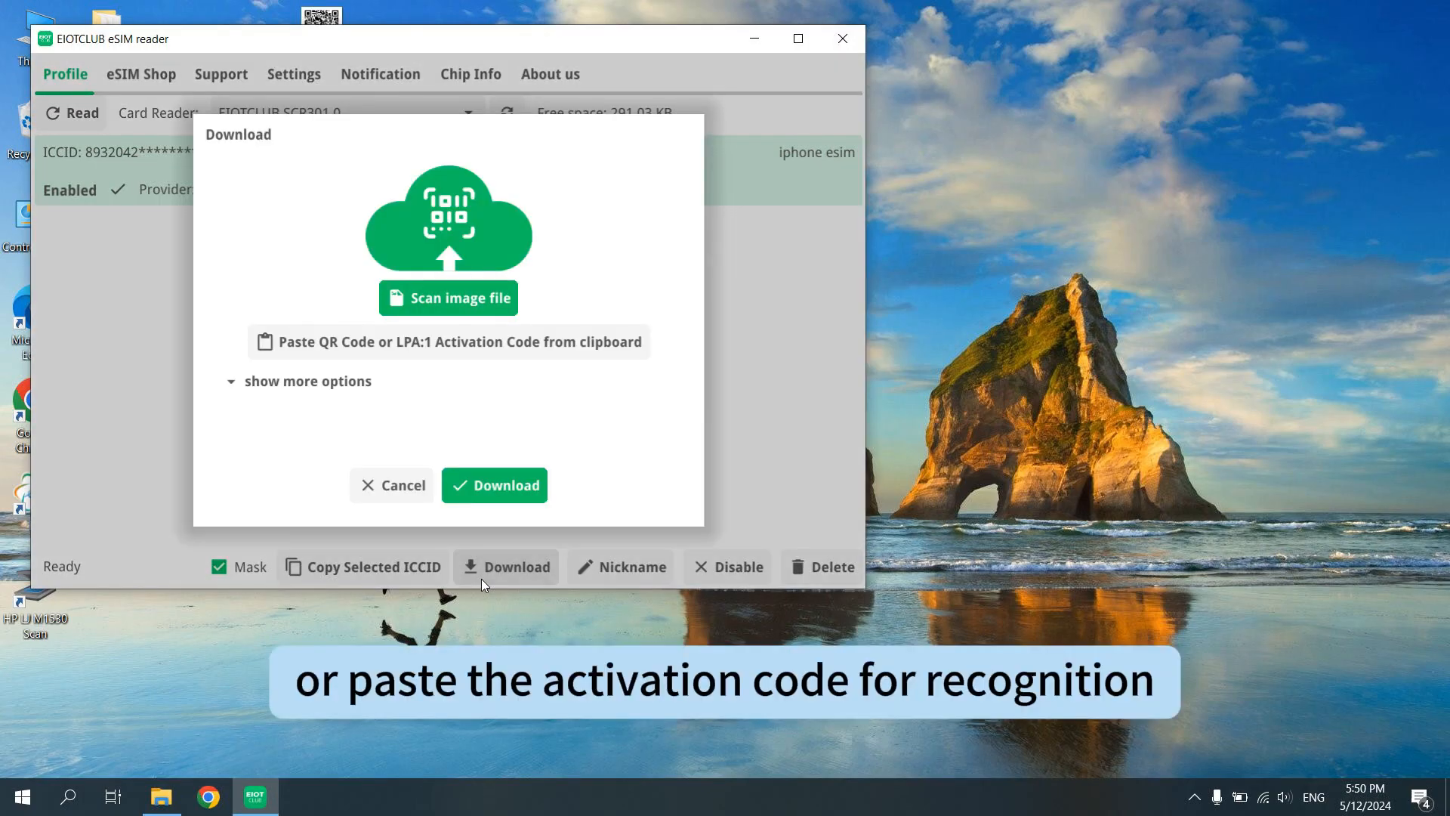
{"action": "mouse_move", "coordinate": [386, 361]}
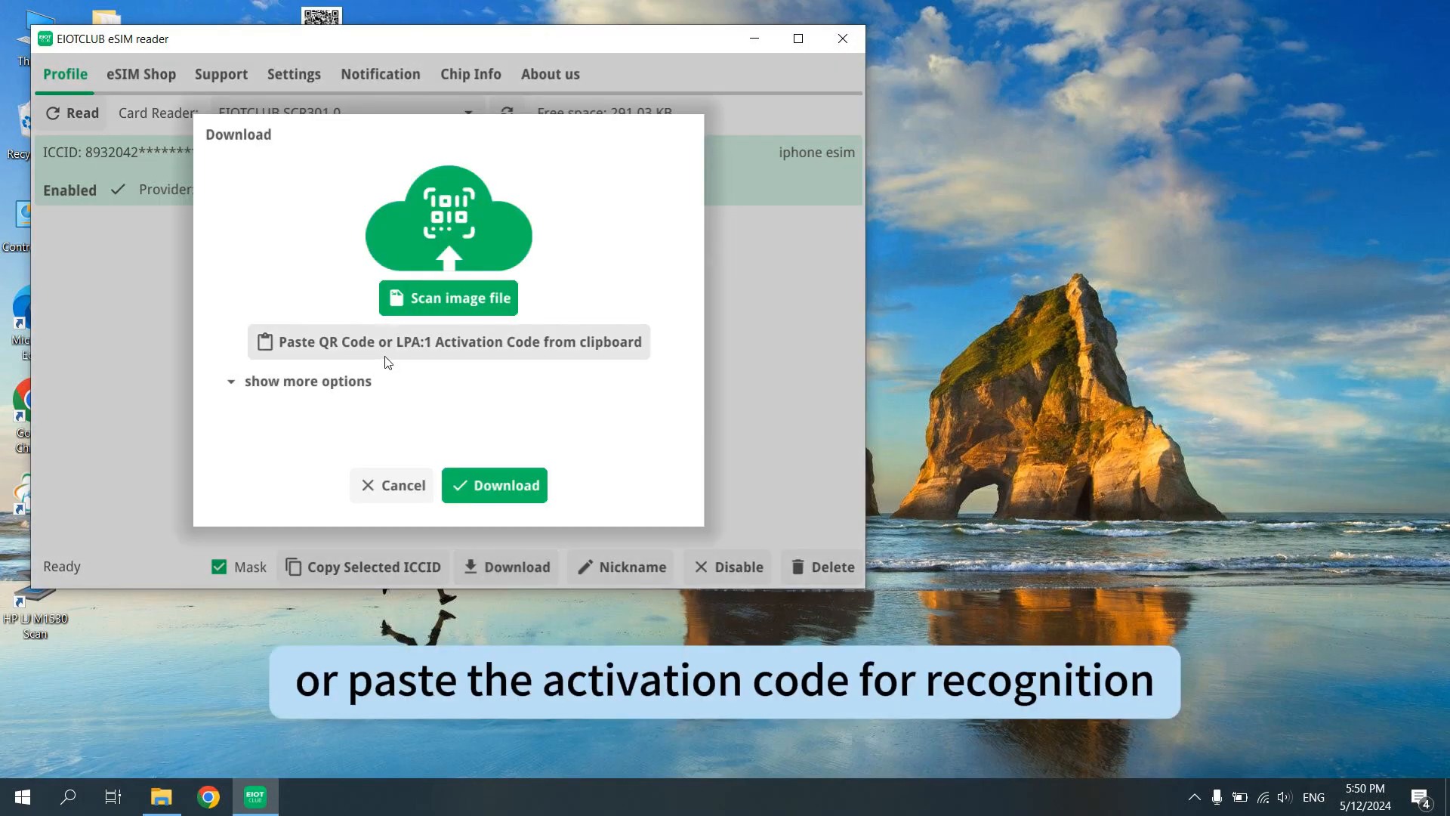
Cancel the download dialog and reach the online store via the eSIM Shop's BUY NOW.
{"action": "left_click", "coordinate": [391, 485]}
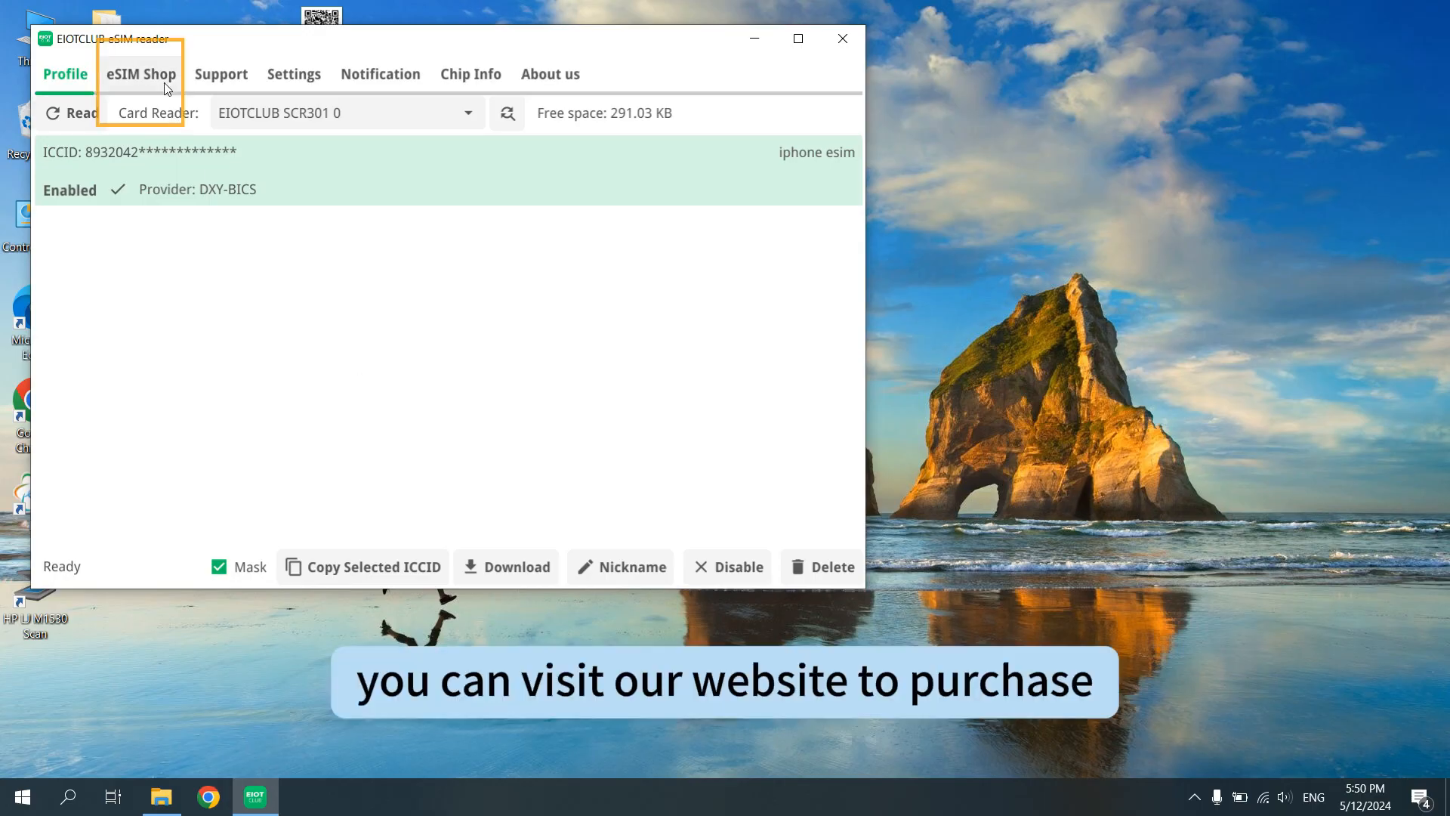
{"action": "left_click", "coordinate": [140, 74]}
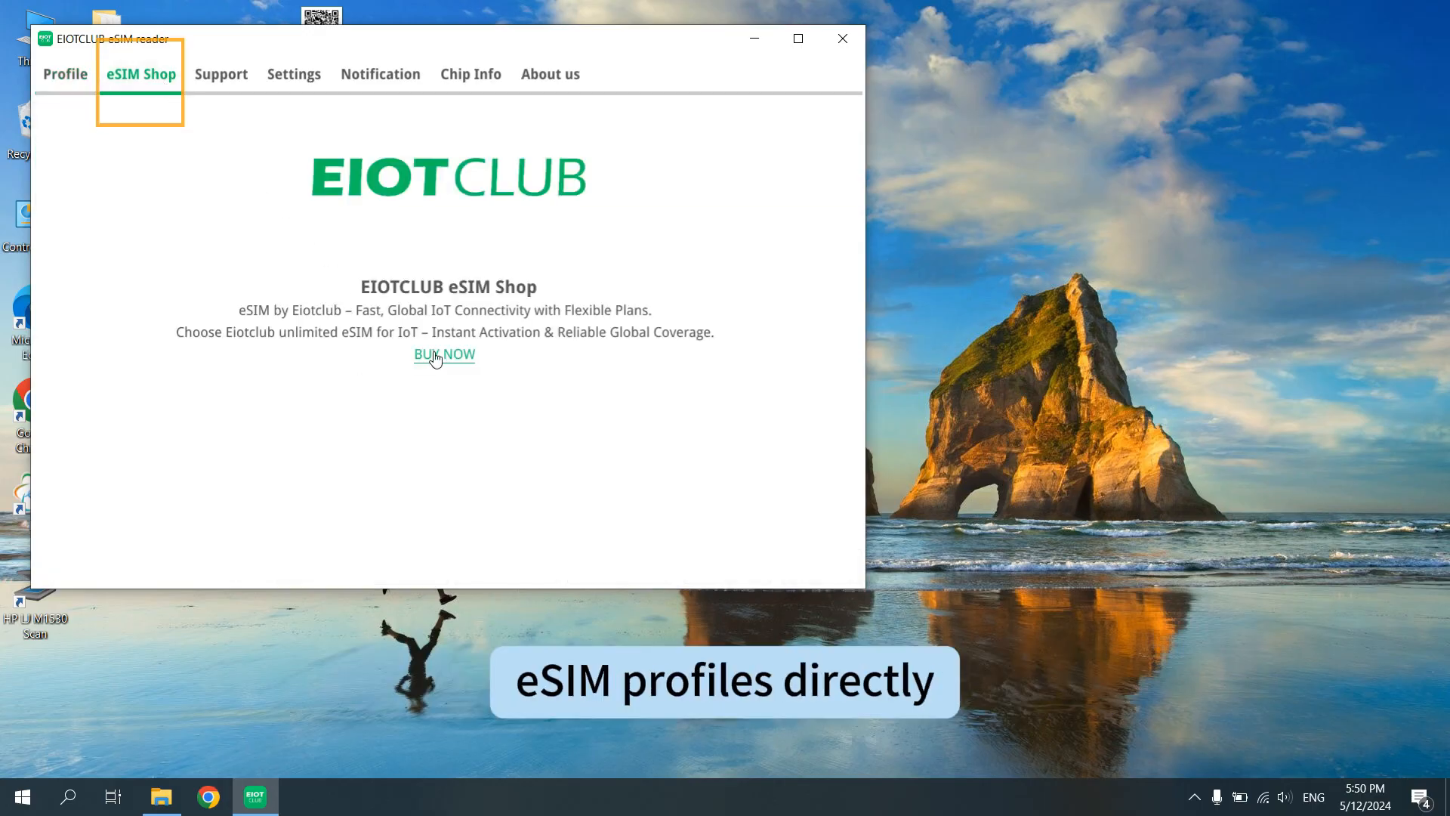
{"action": "left_click", "coordinate": [444, 354]}
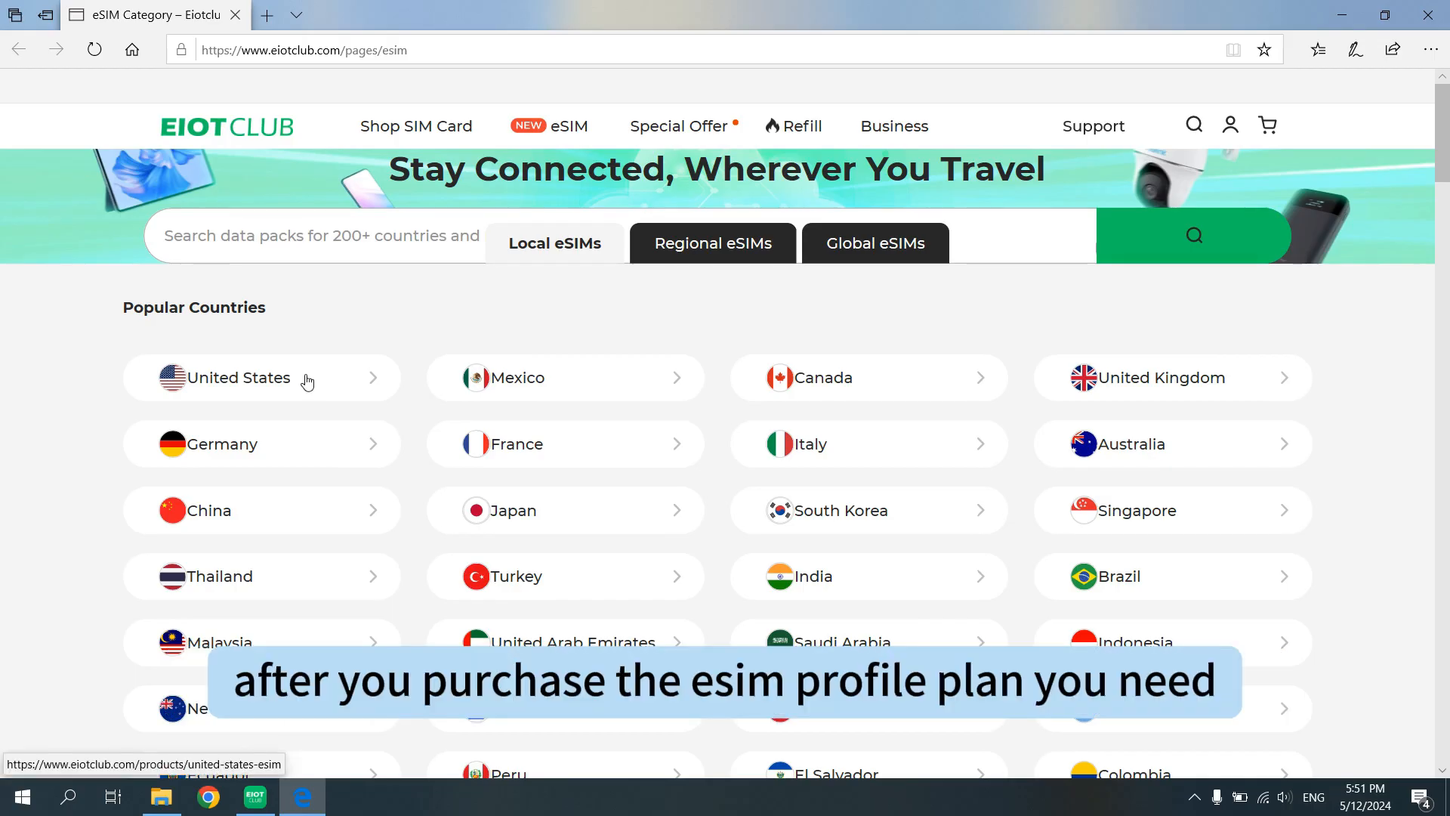
Choose United States under Popular Countries to view its eSIM plans.
{"action": "left_click", "coordinate": [249, 378]}
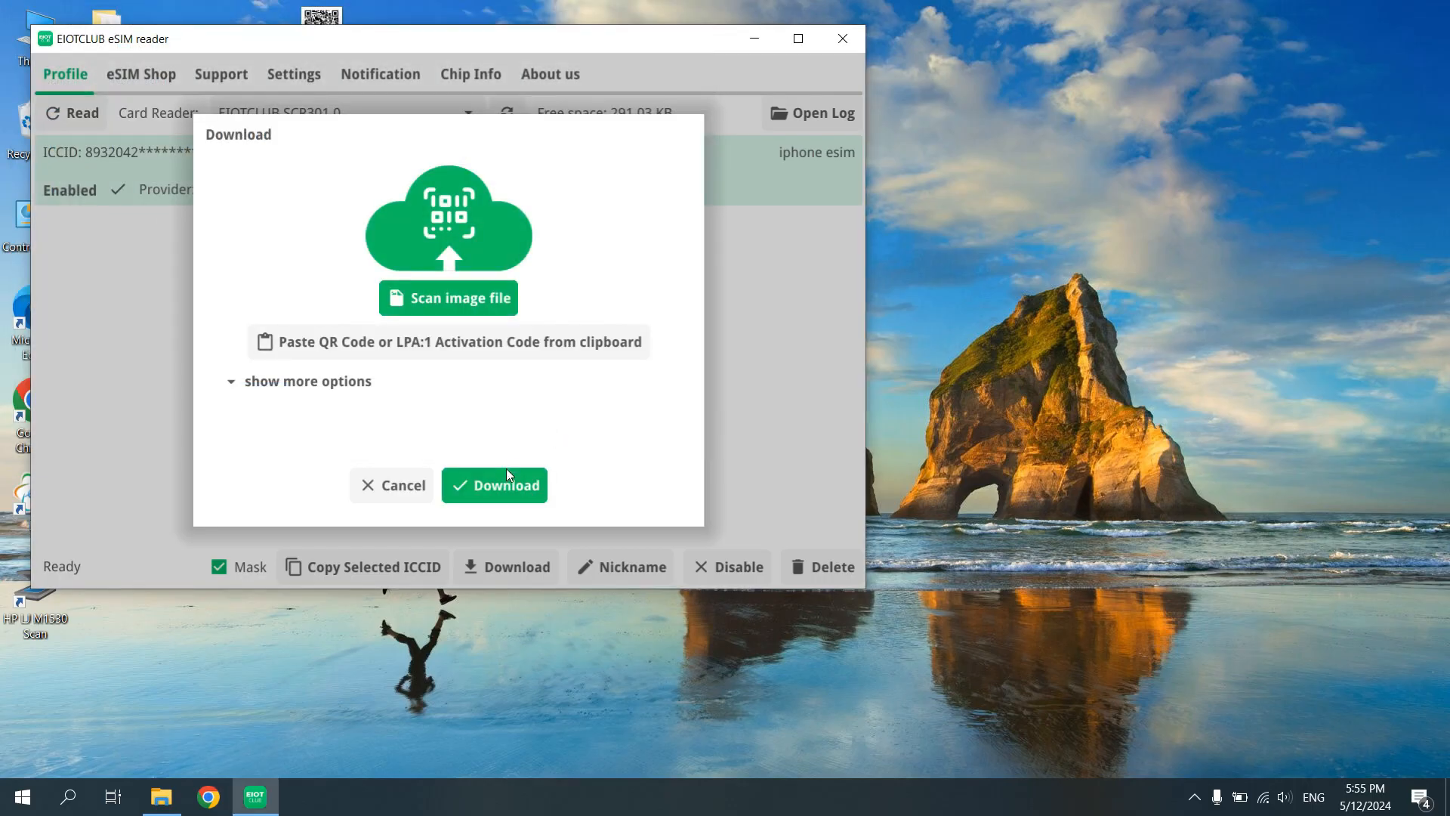
Download the new EIOTCLUB profile, send its install notification and show the Support page.
{"action": "left_click", "coordinate": [494, 484]}
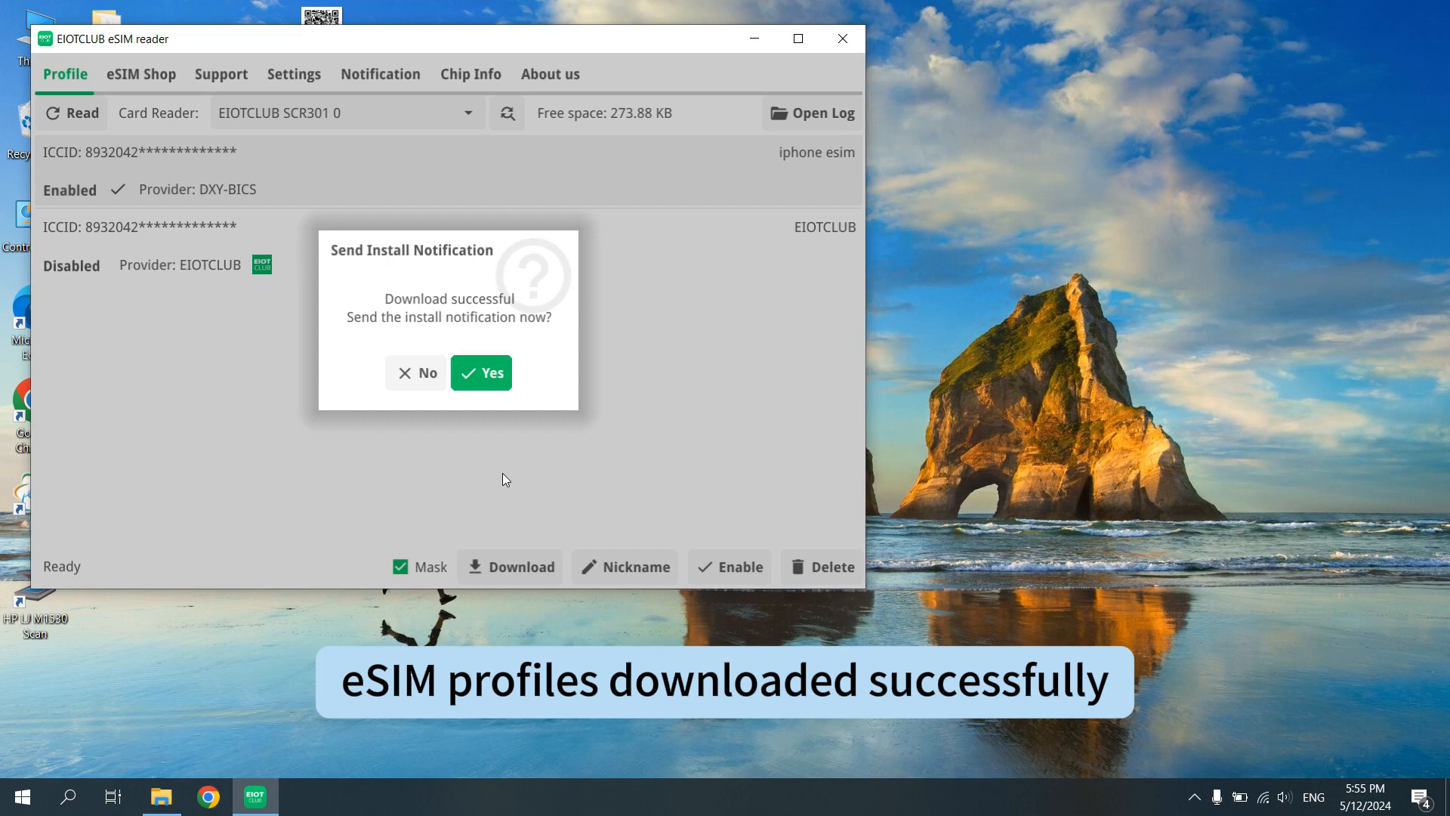
{"action": "left_click", "coordinate": [480, 373]}
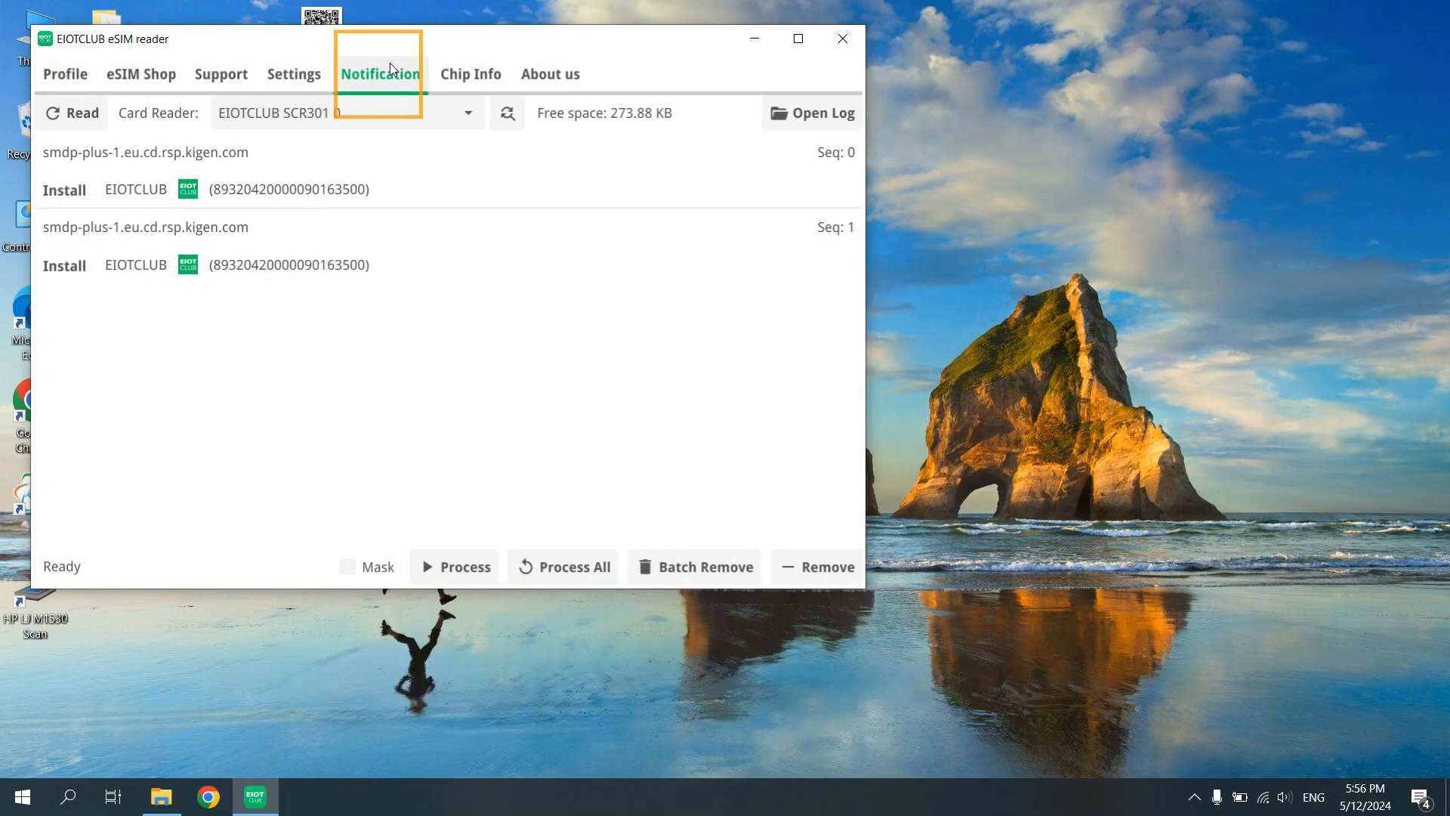
{"action": "left_click", "coordinate": [221, 74]}
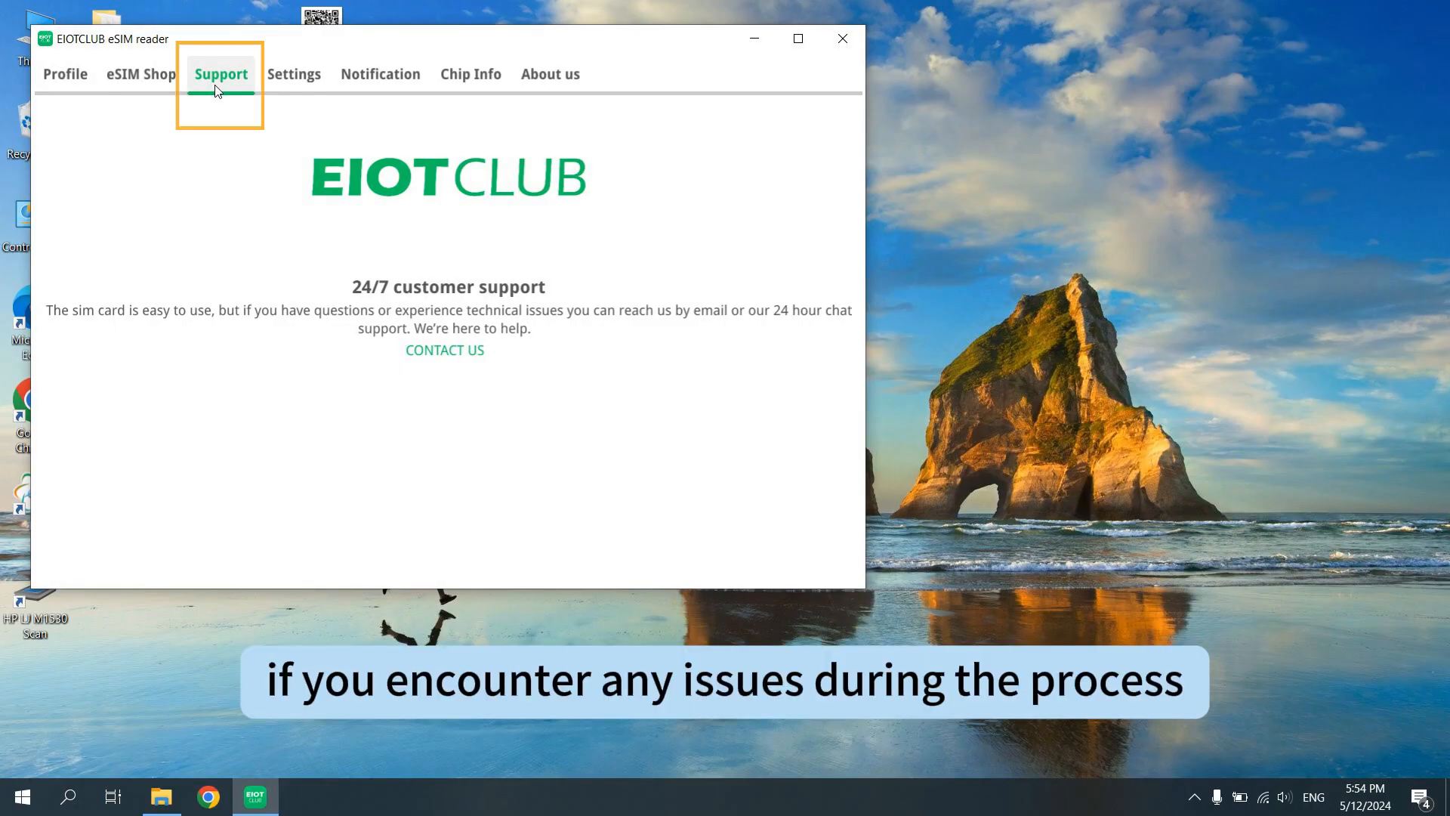